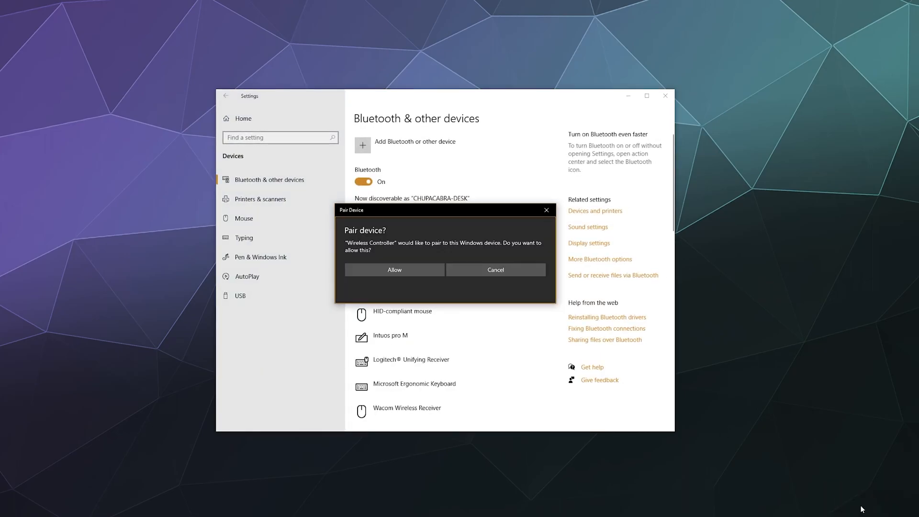
mouse_move(641, 330)
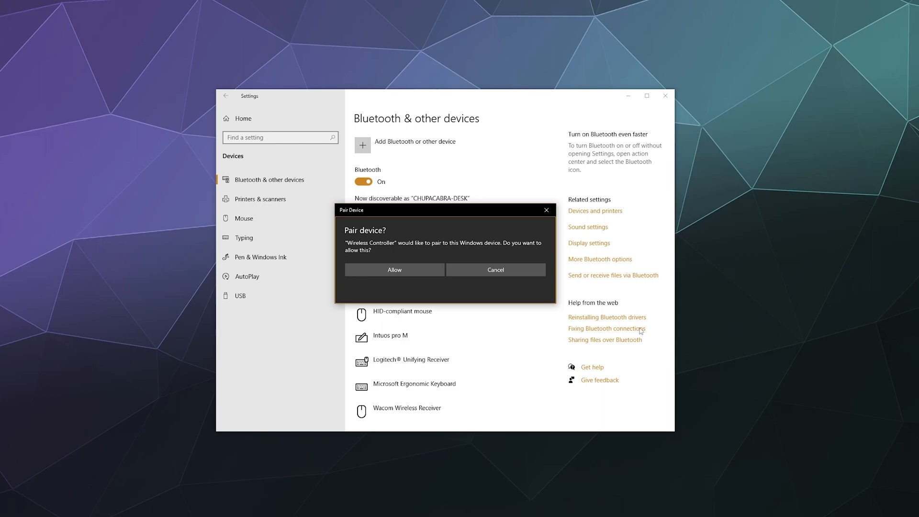
mouse_move(393, 270)
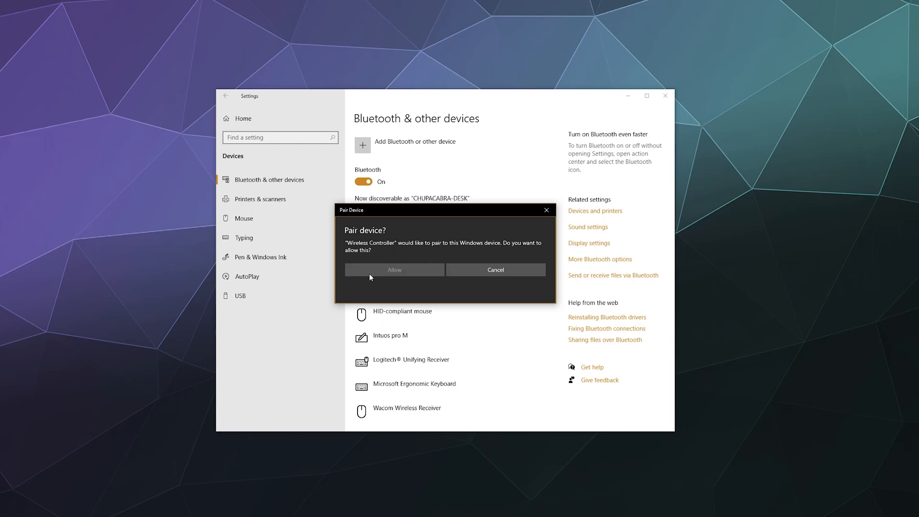
- Allow the Wireless Controller pairing request and dismiss the Connection succeeded notice
left_click(394, 270)
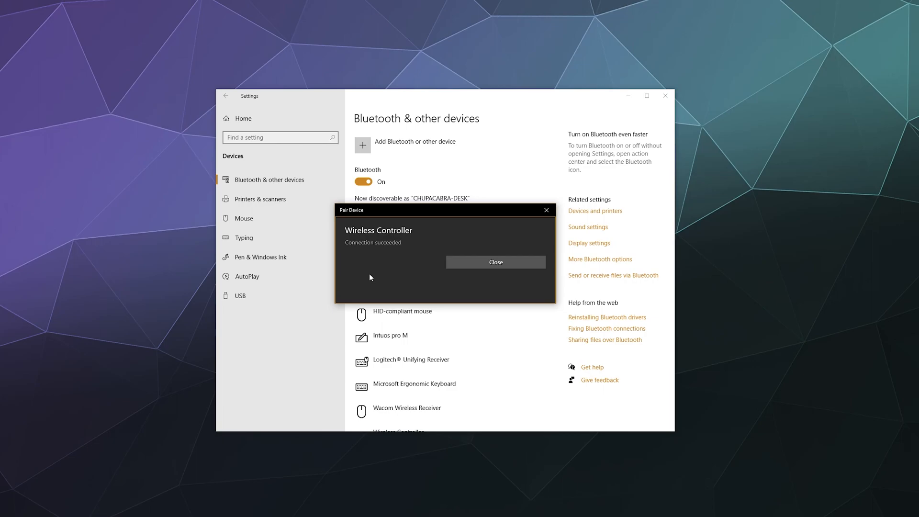
left_click(495, 263)
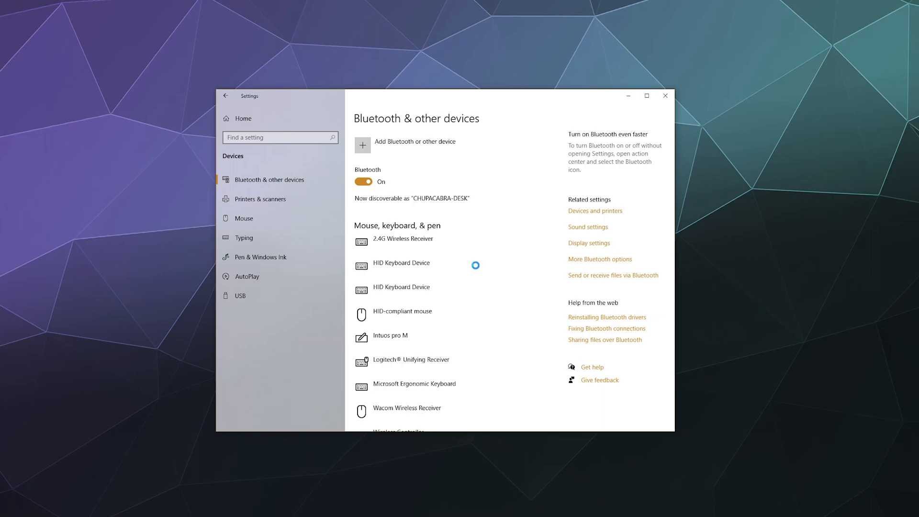
- Remove the Wireless Controller from the paired devices list
scroll("down", 3)
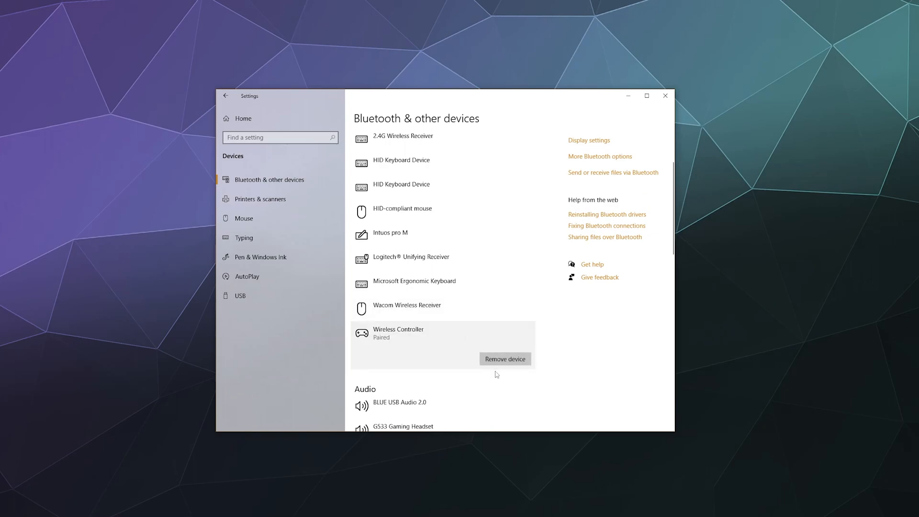
left_click(503, 359)
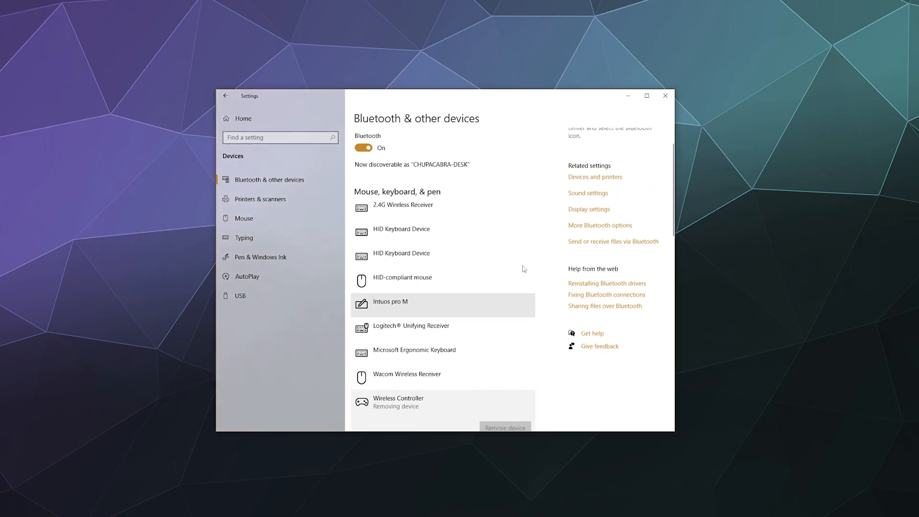
scroll("up", 3)
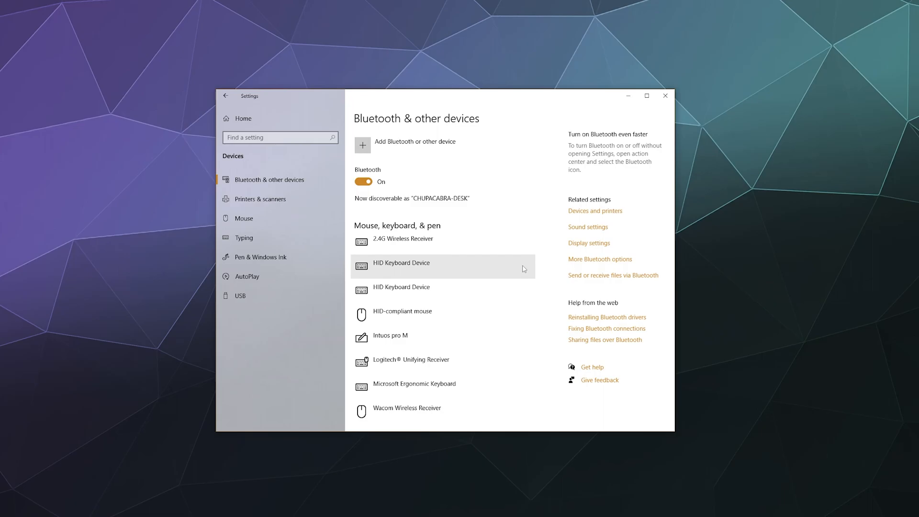
mouse_move(367, 154)
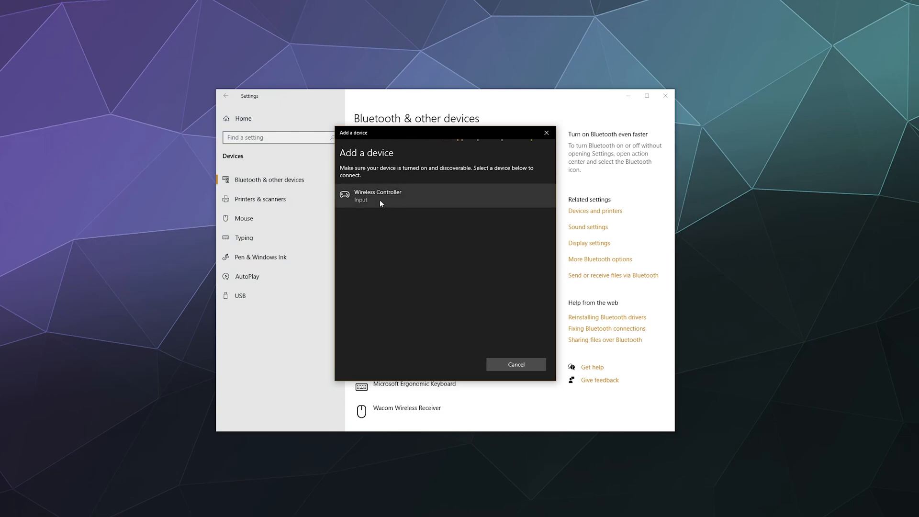
- Re-pair the Wireless Controller via Add a device and finish once it reports ready to go
left_click(377, 195)
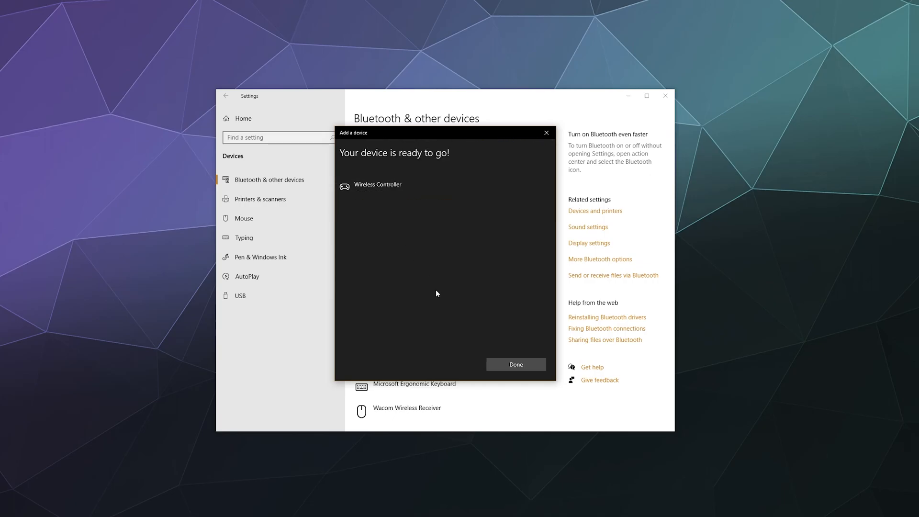
mouse_move(515, 364)
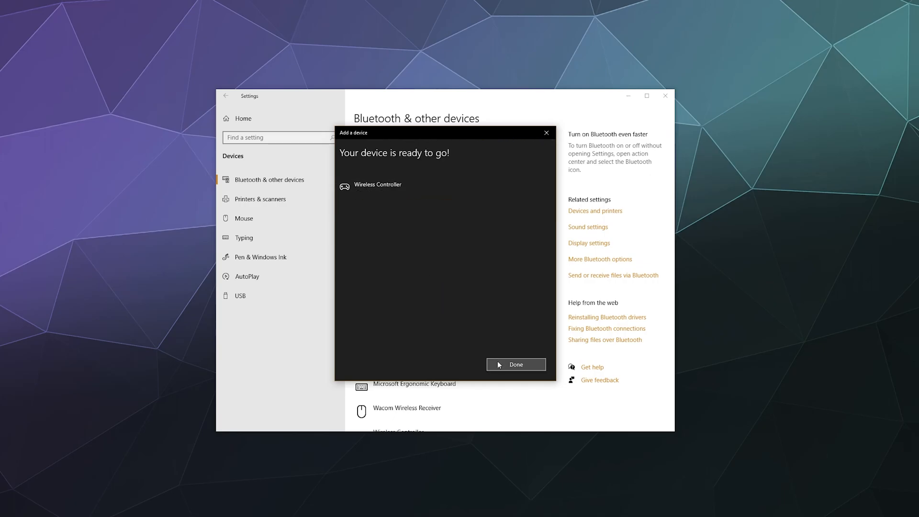
left_click(515, 364)
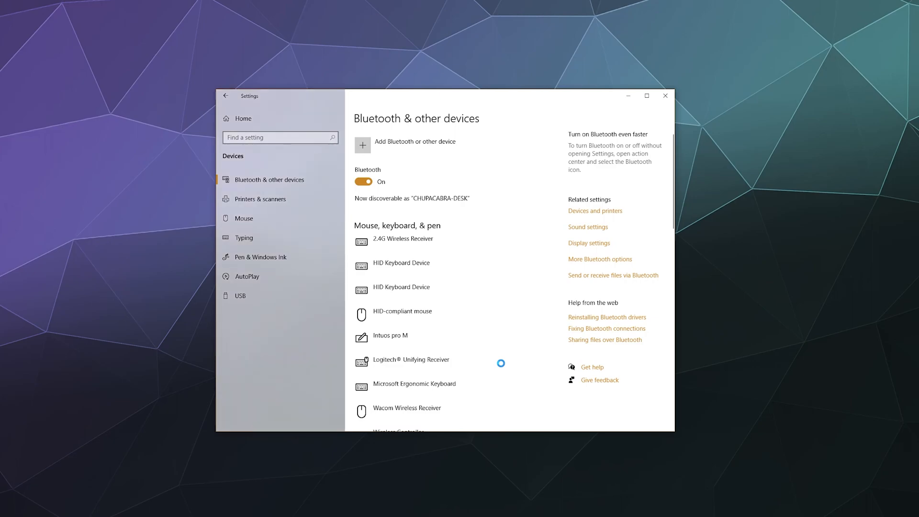